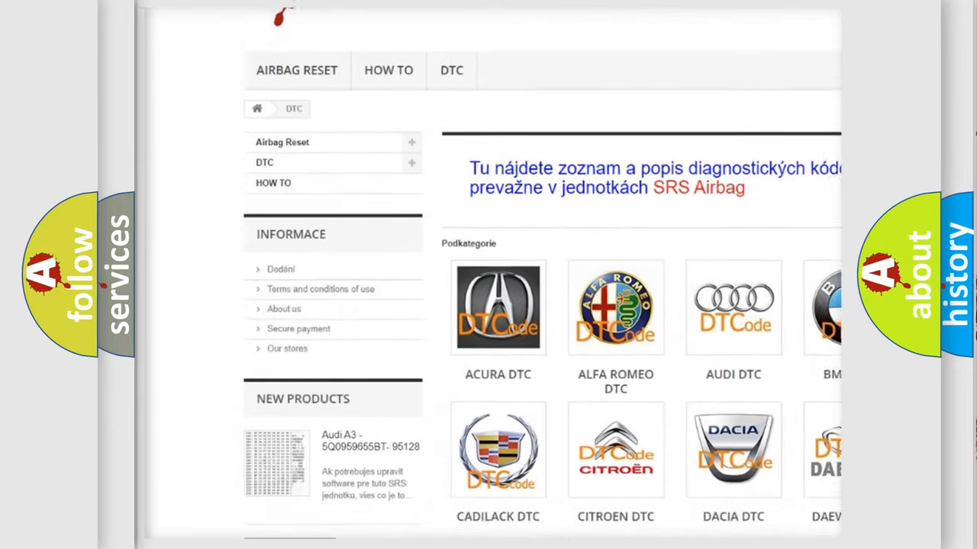
scroll("down", 3)
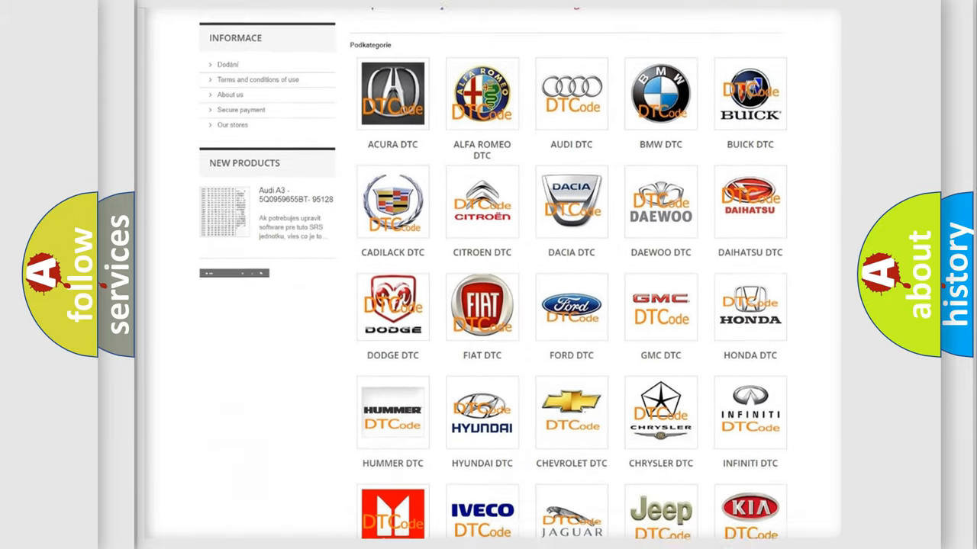
scroll("down", 3)
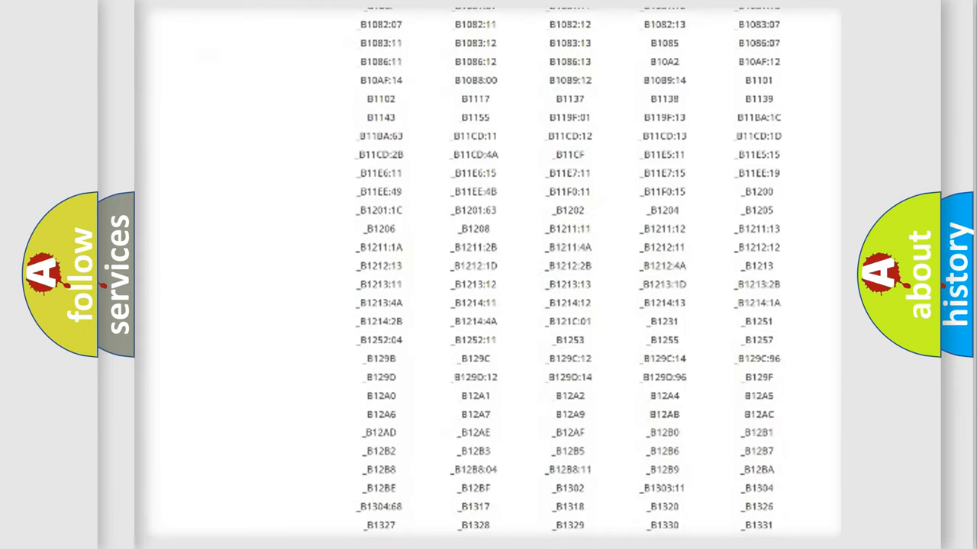
scroll("down", 3)
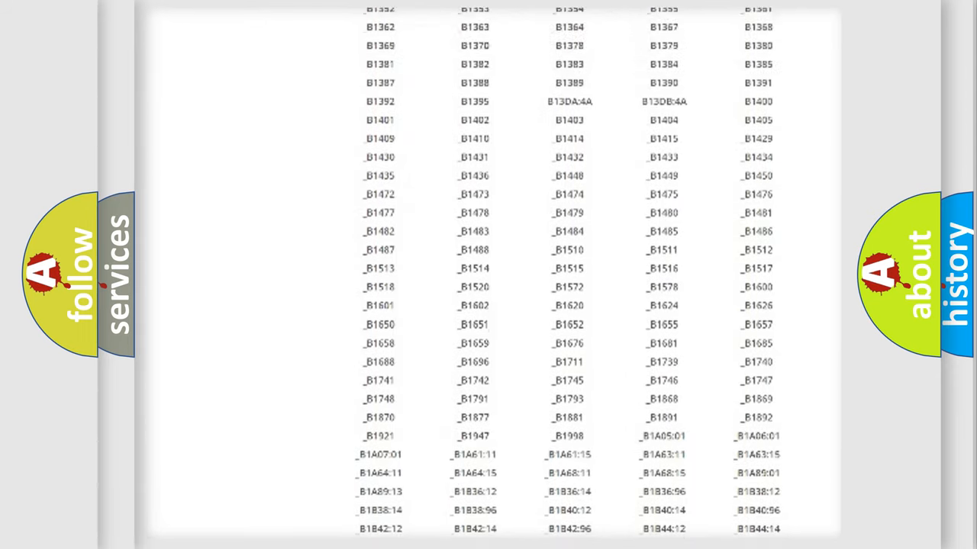